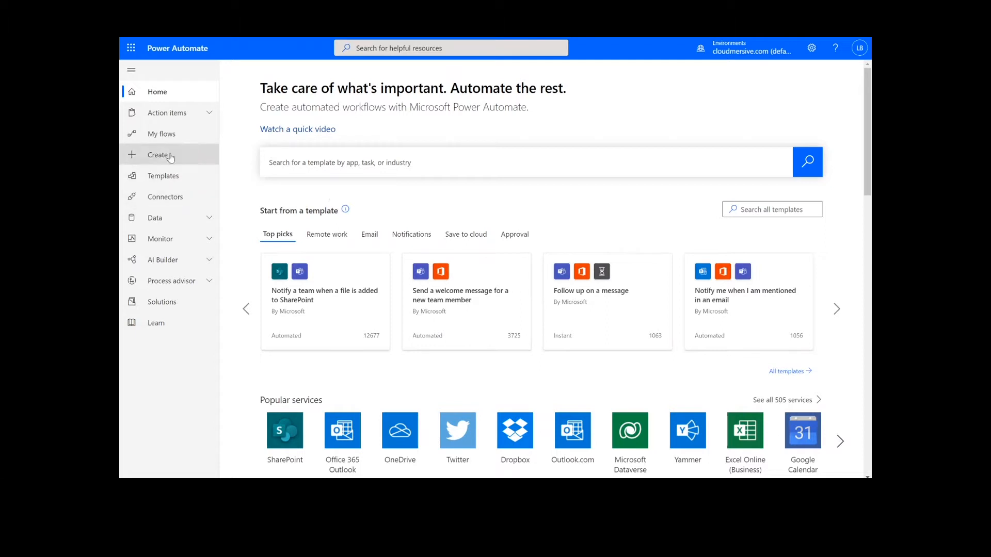
Step: Create an instant cloud flow named 'Validate DOCX' with the Manually trigger a flow trigger
click(161, 154)
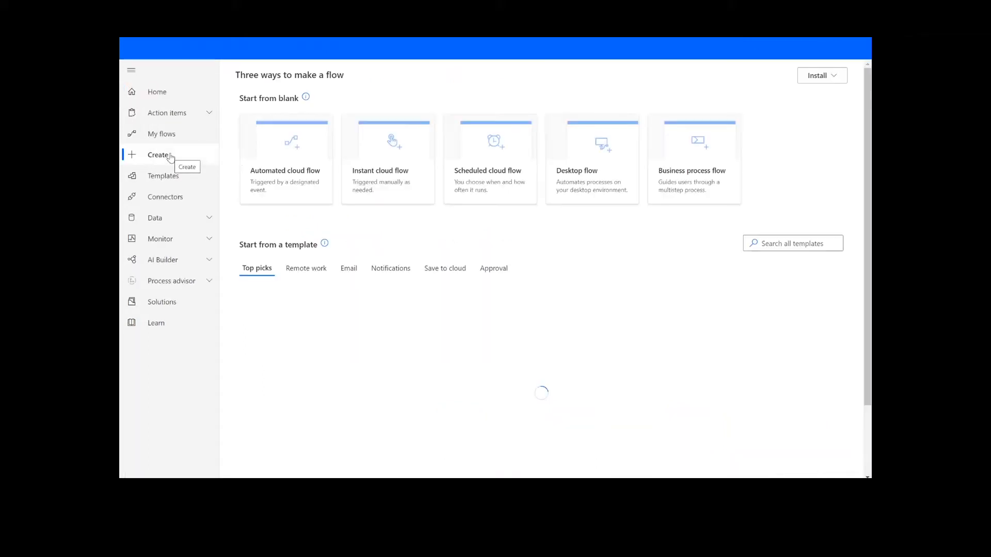
click(387, 158)
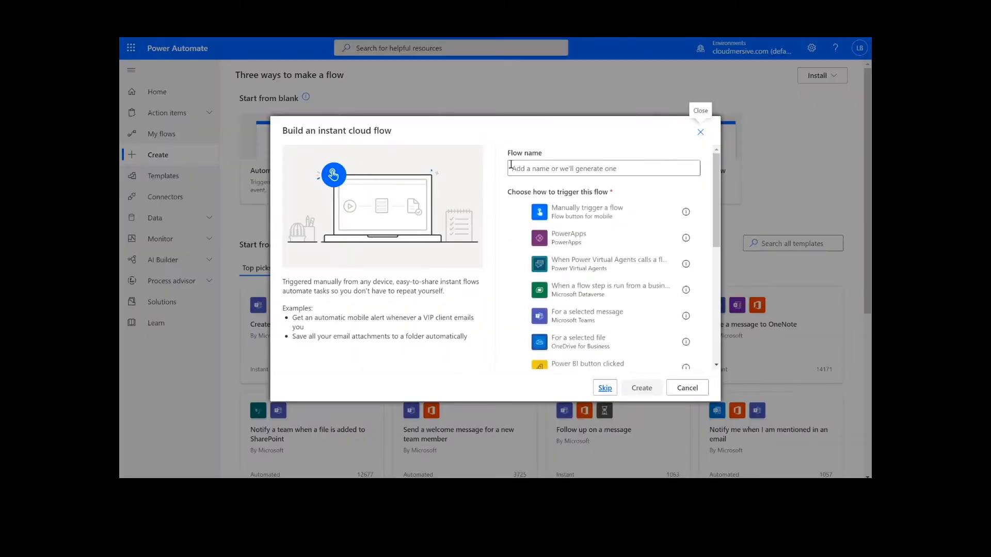
click(602, 169)
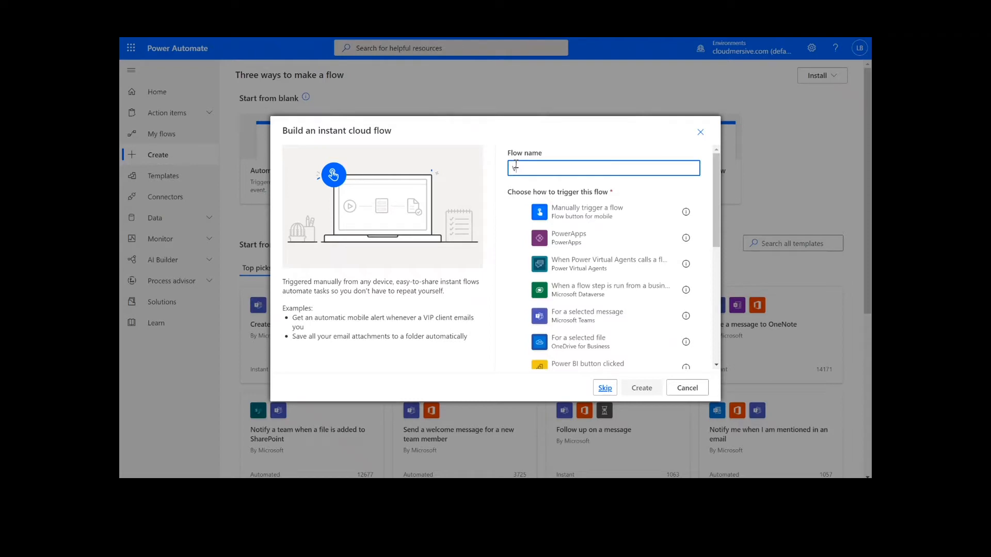
text(Validate DOCX)
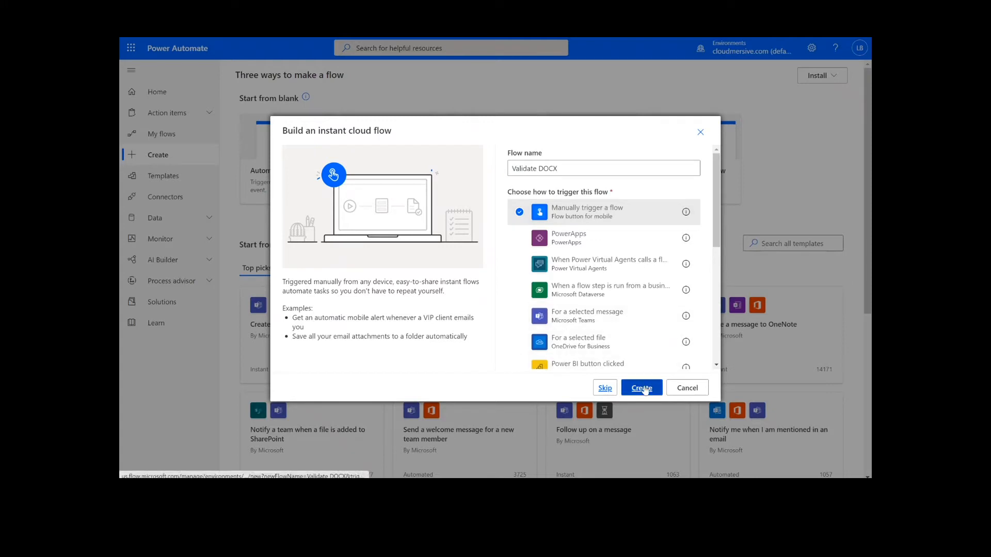
click(641, 387)
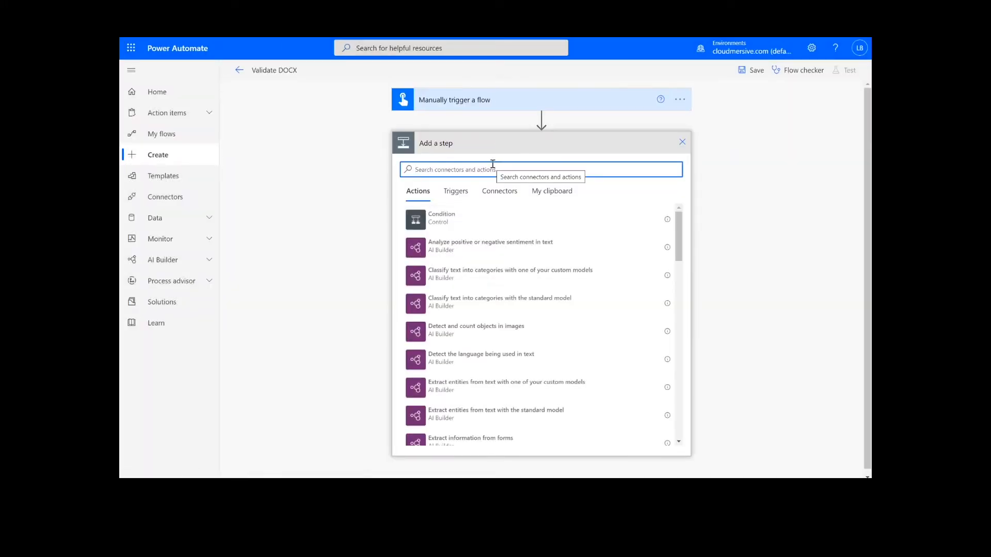
Step: Add a SharePoint Get file content action with Site Address set to Content Team
text(sharepoint get file content)
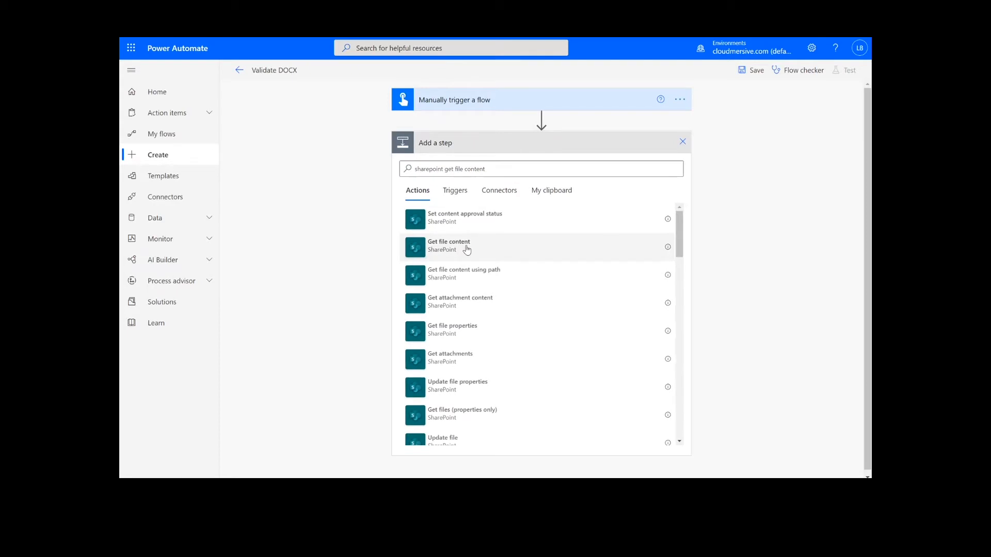
click(449, 246)
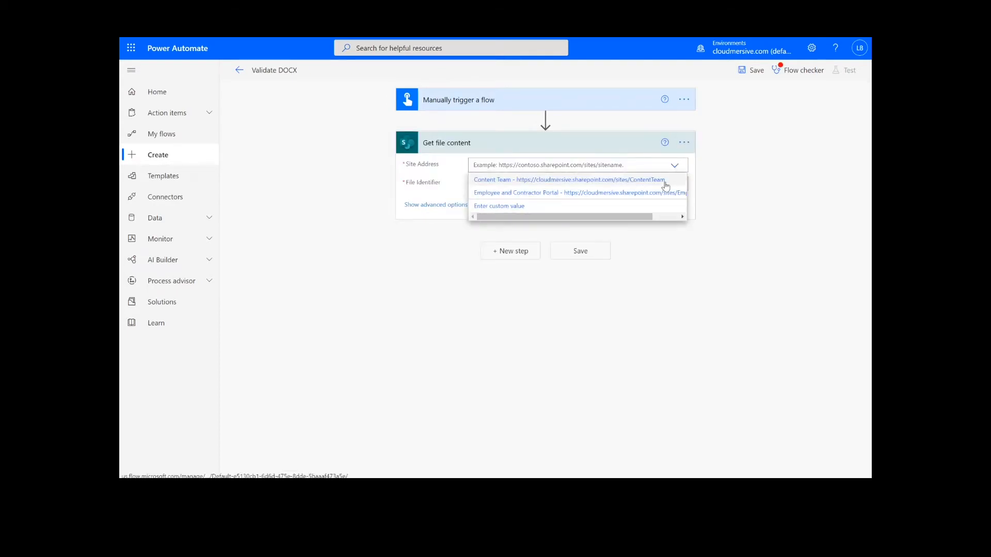
click(568, 180)
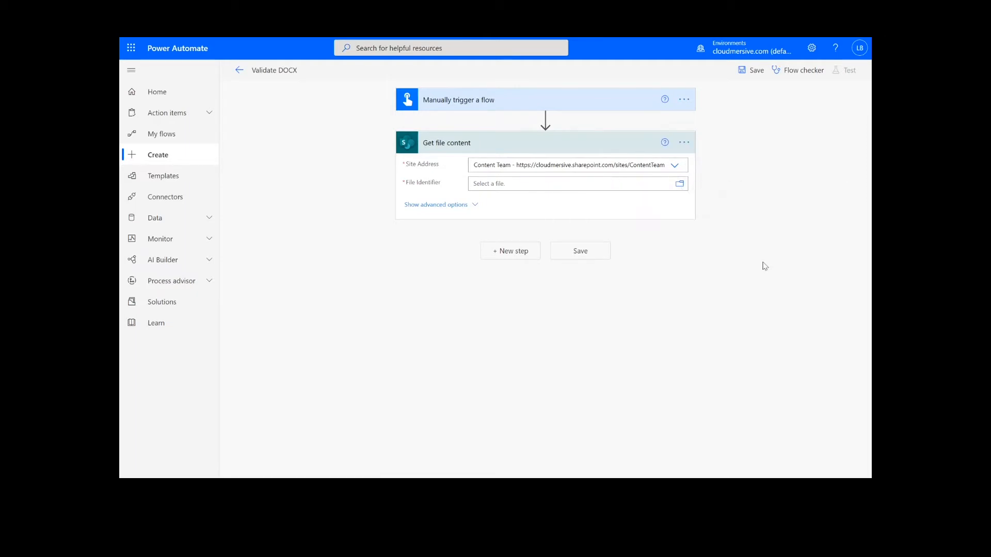
Step: Add Cloudmersive Document Conversion's Validate a Word document (DOCX) action as the next step
click(510, 251)
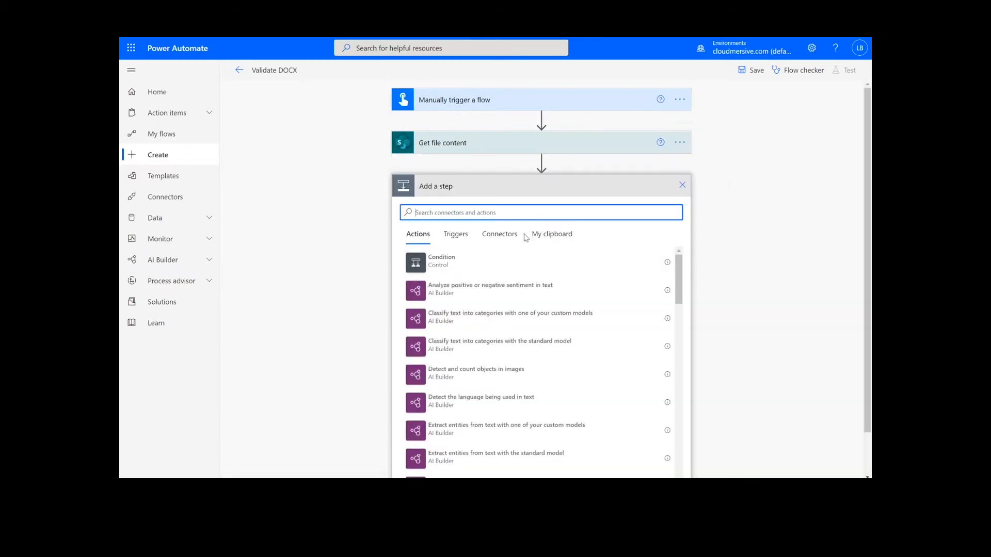
text(cloudmersive)
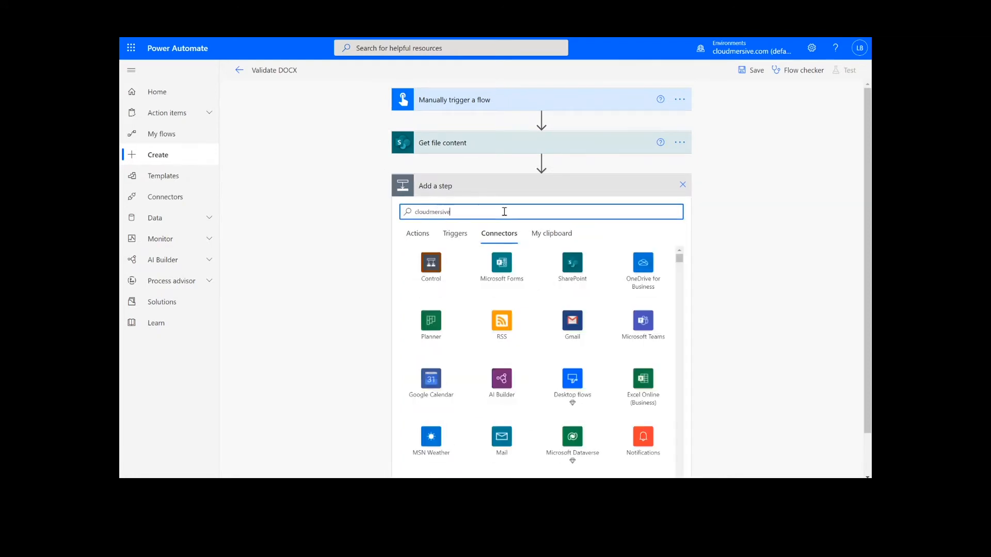
click(502, 267)
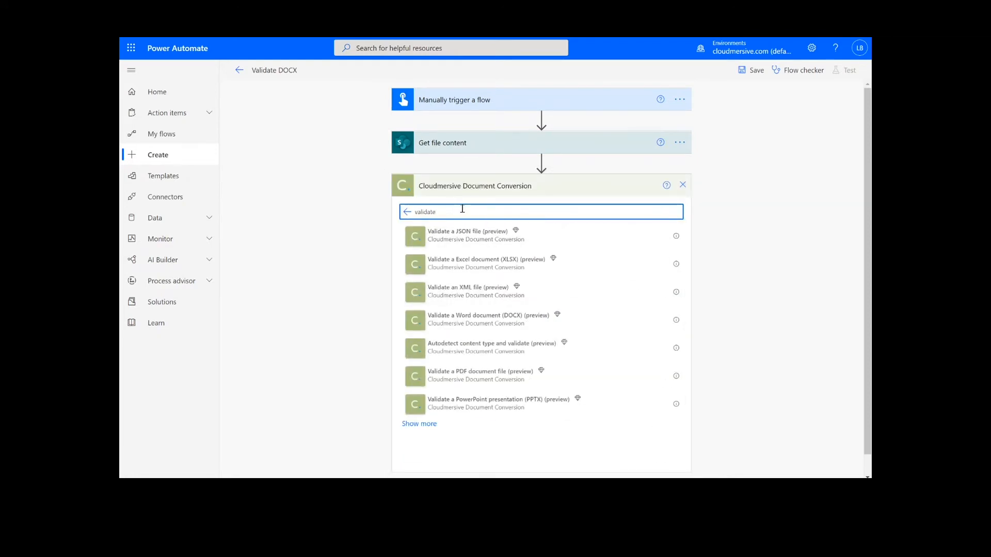
click(488, 319)
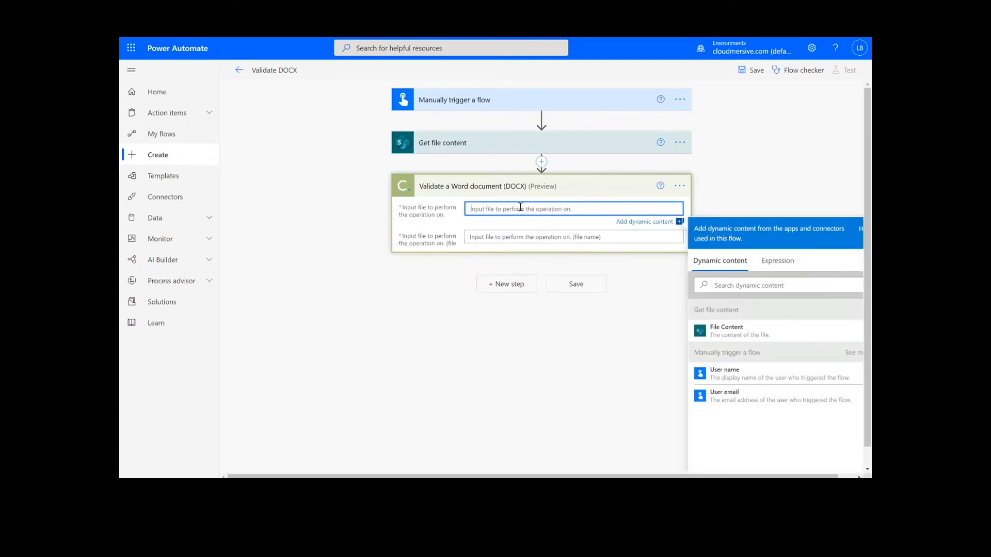
Step: Feed the SharePoint File Content into the validation with file name Test1_doc.docx
click(727, 330)
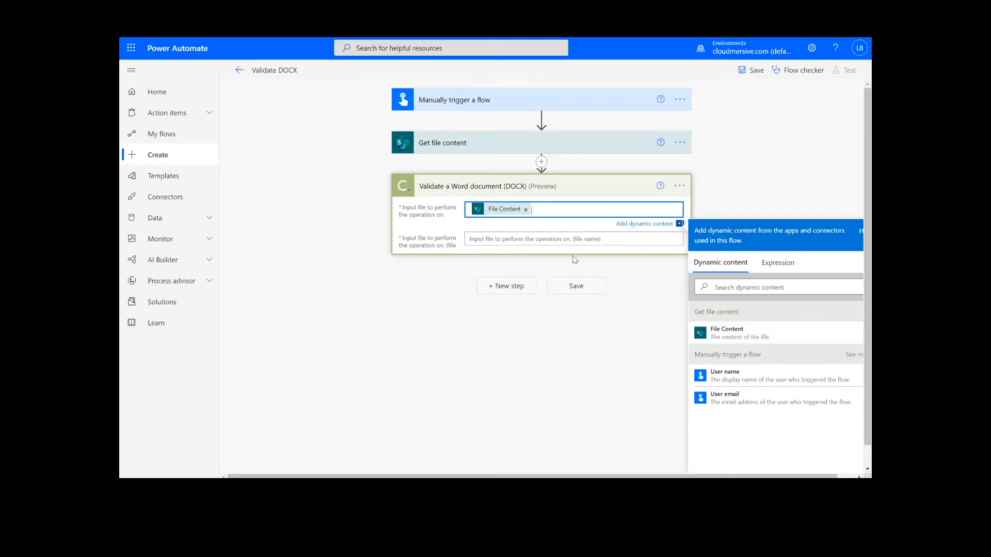
text(1)
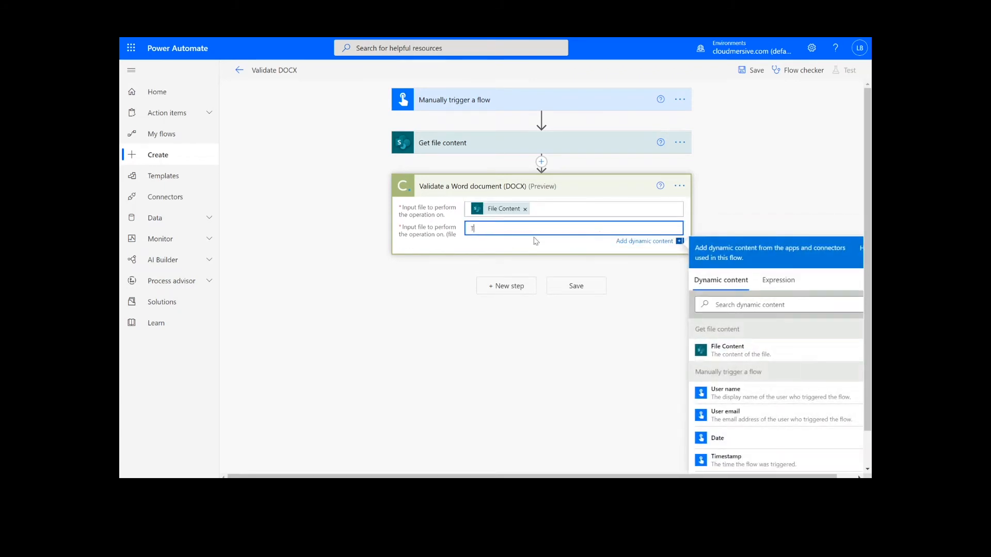
text(Test1_)
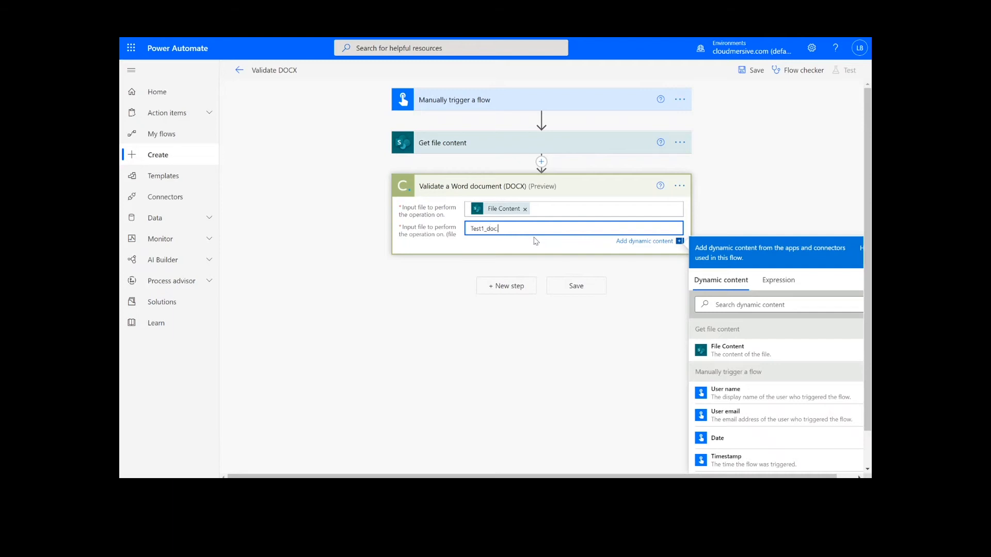
text(docx)
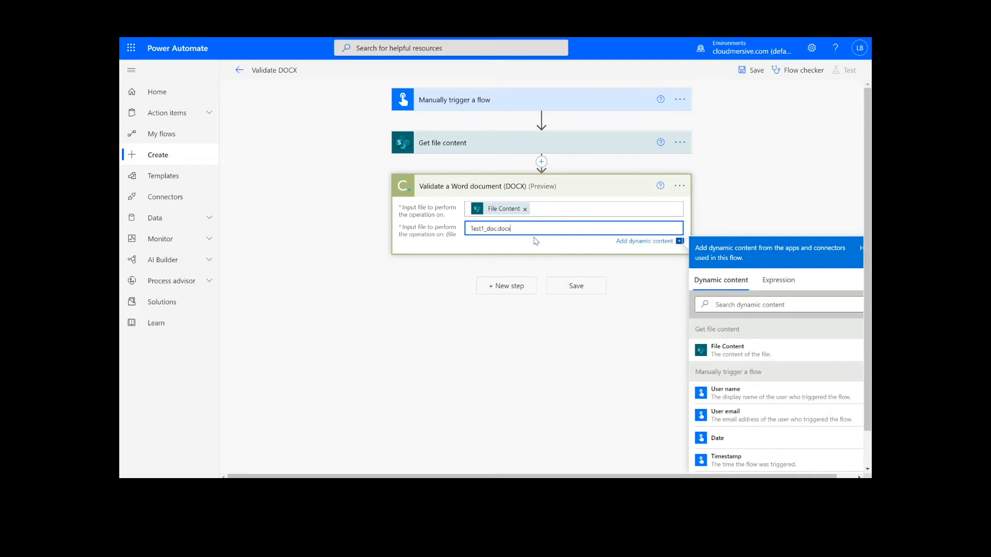
mouse_move(521, 284)
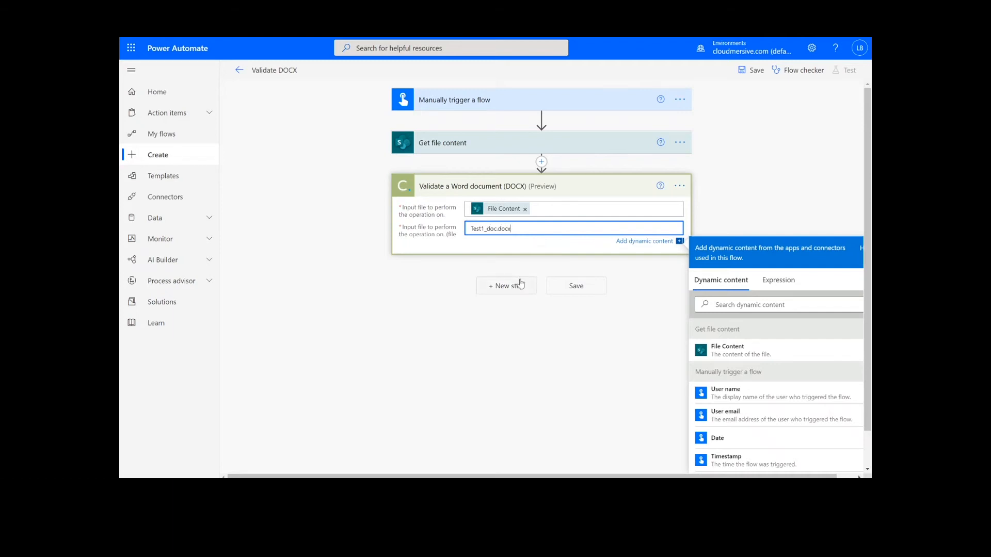
mouse_move(560, 286)
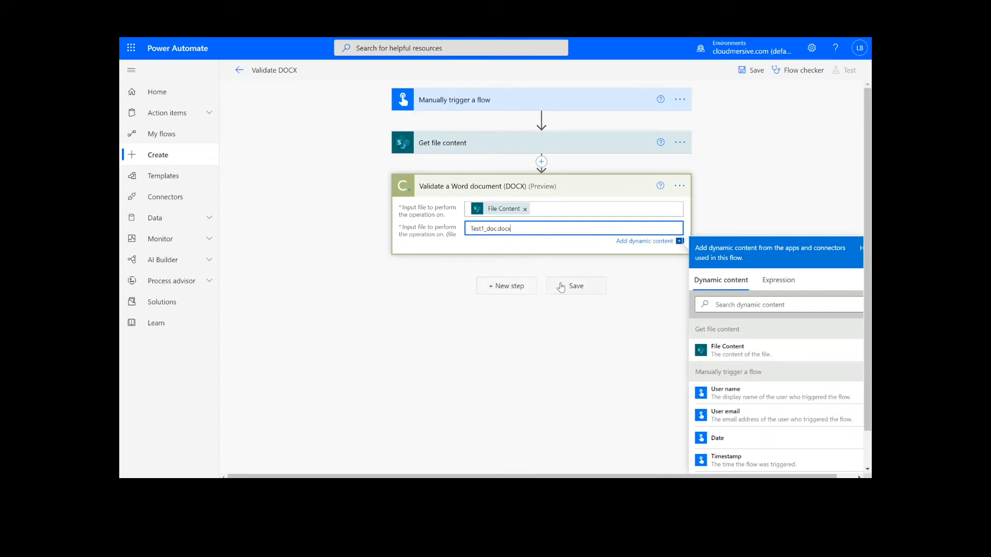
Step: Save the Validate DOCX flow and wait for the Saved confirmation
click(575, 286)
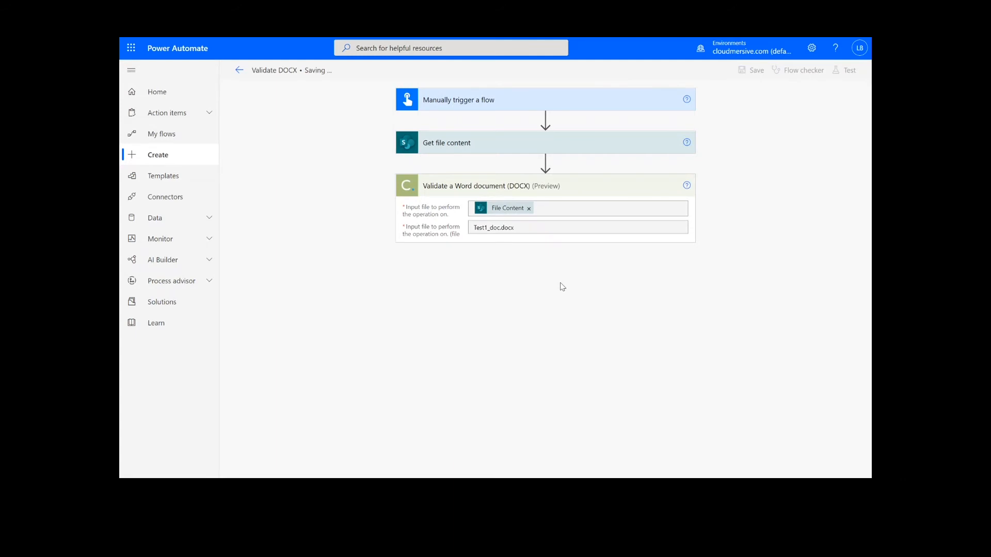
click(756, 70)
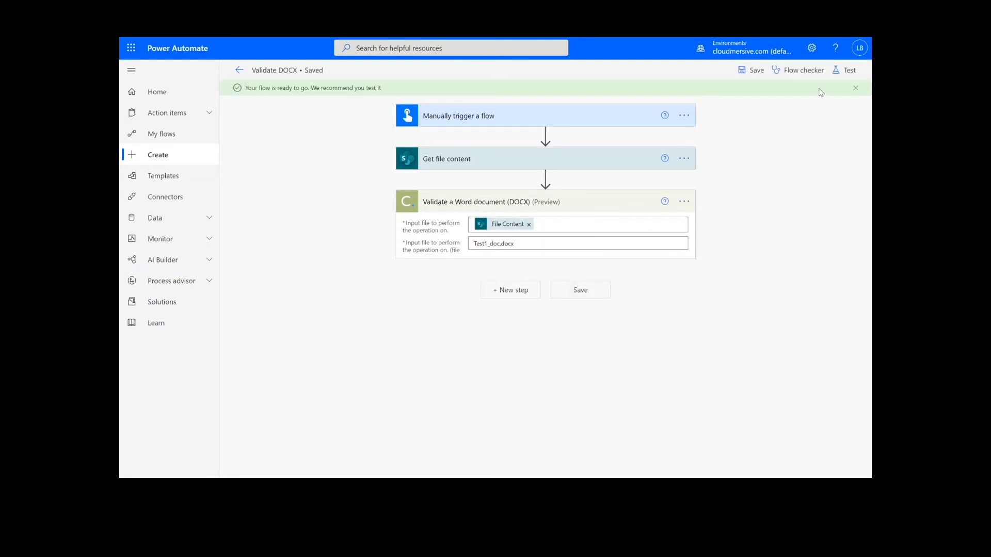
Step: Run a manual test of the flow and follow the run to its results
click(849, 70)
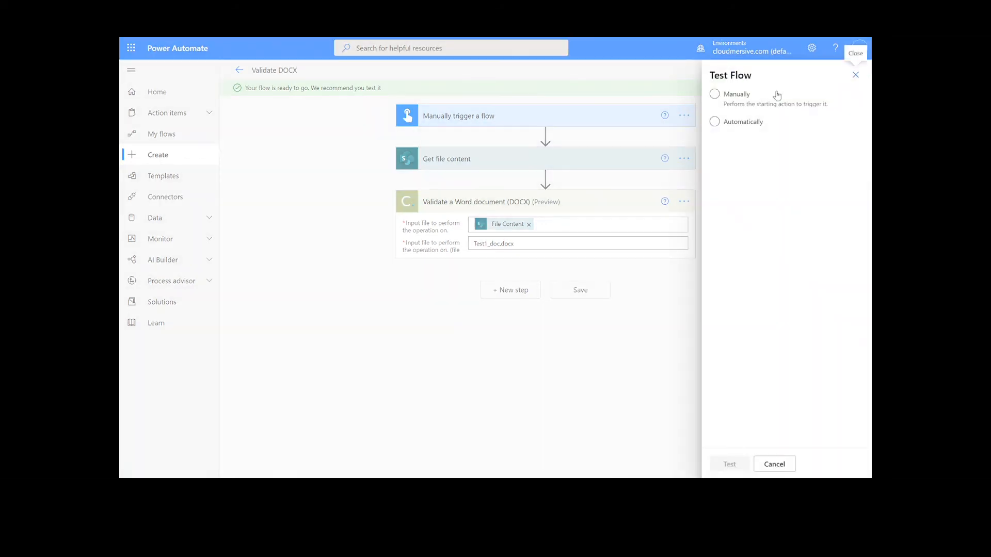
click(715, 94)
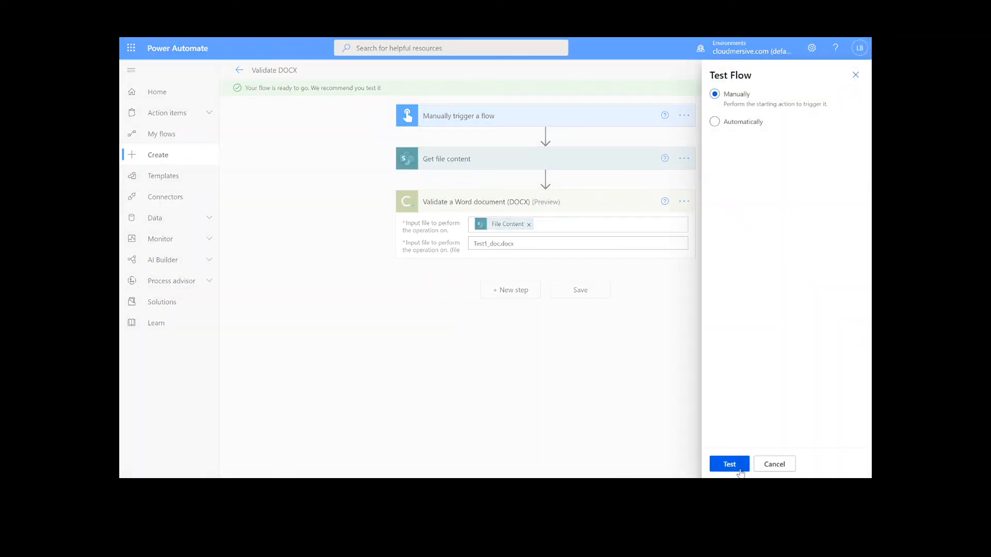
click(729, 464)
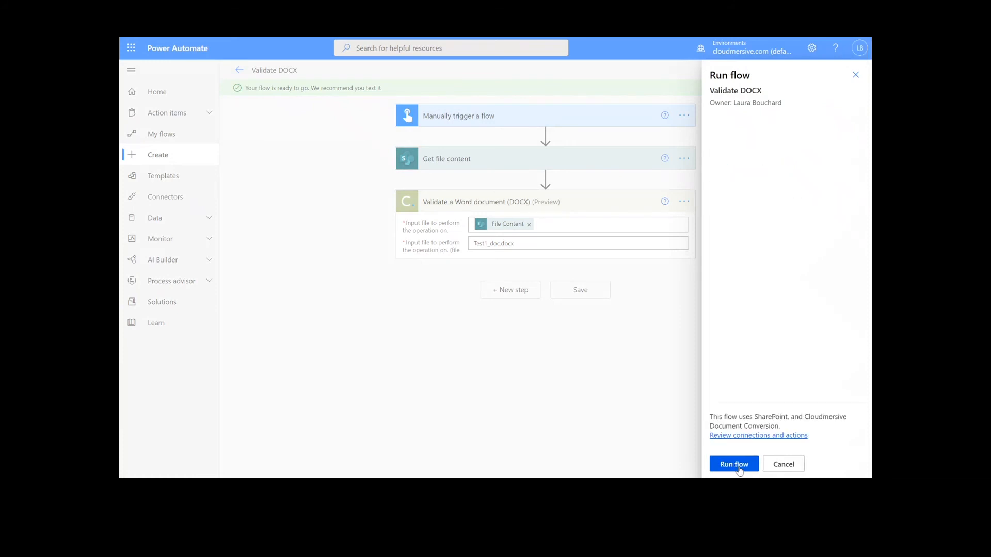
click(733, 463)
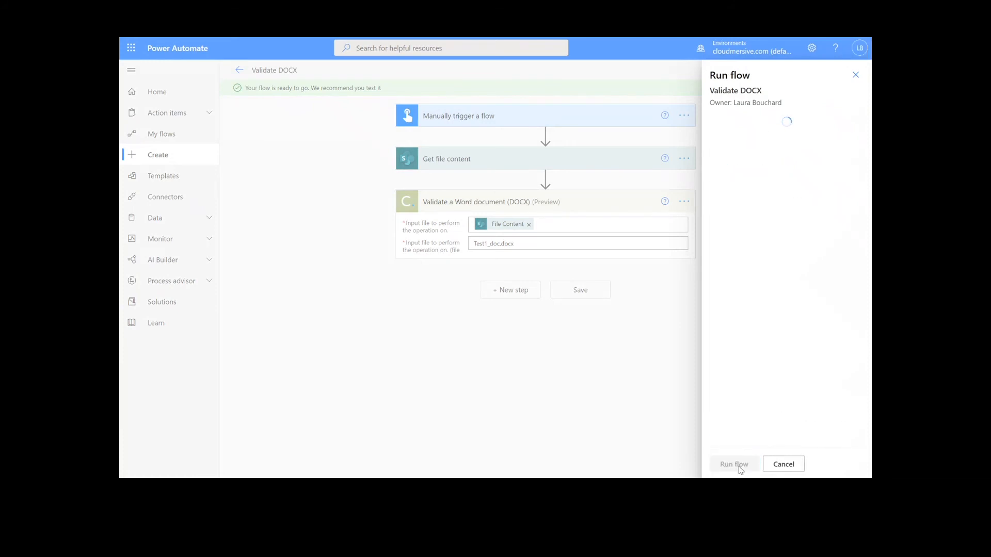
click(733, 463)
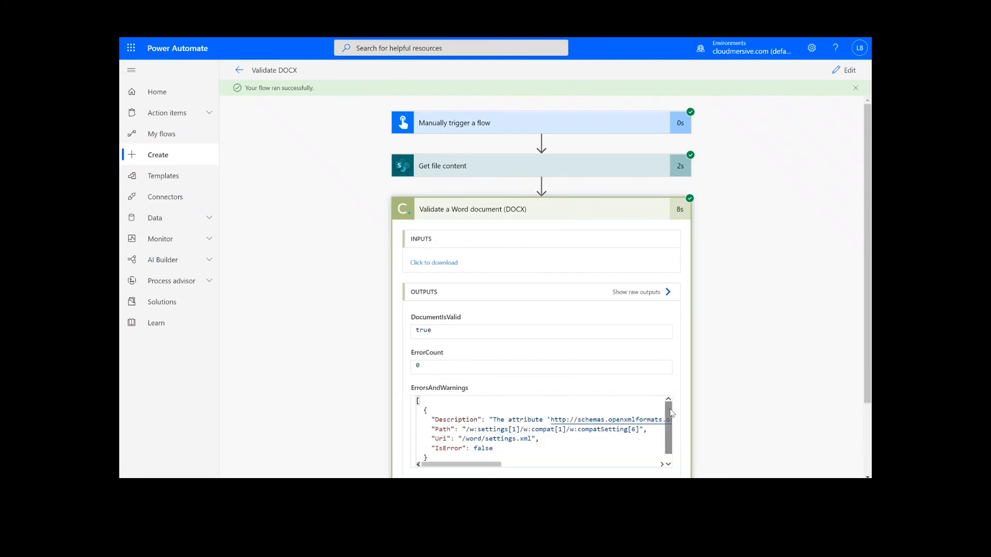
Step: Scroll the validation OUTPUTS showing DocumentIsValid true, ErrorCount 0 and one warning
scroll(down, 3)
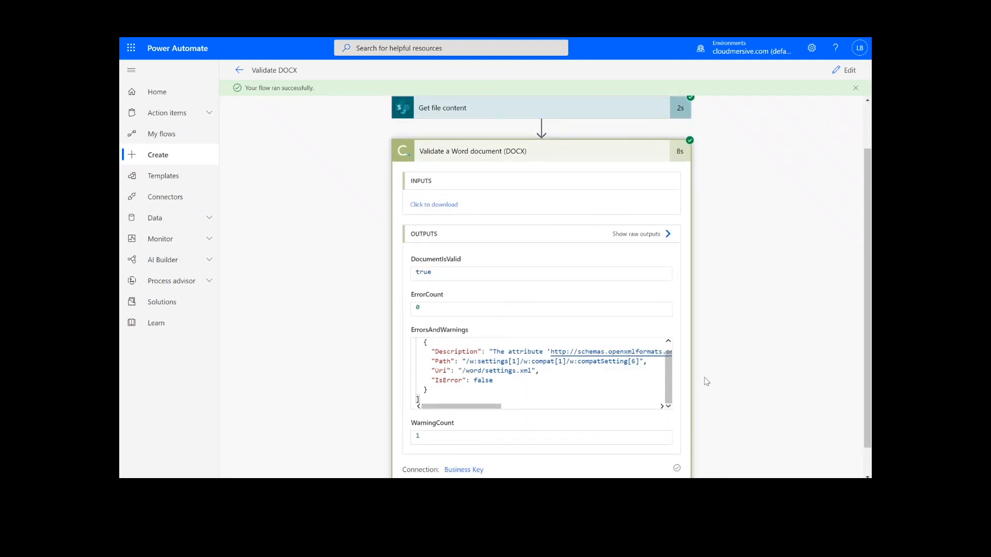